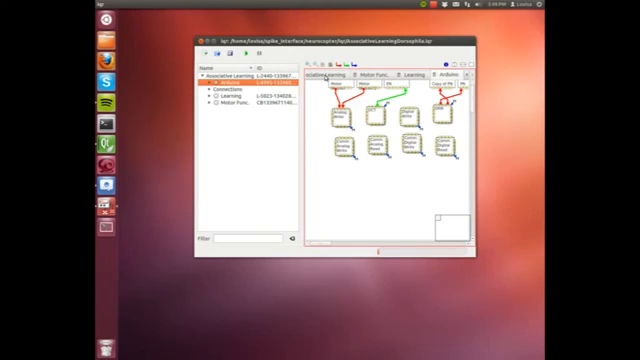
Bring up the context menu for the process in the browser tree.
{"action": "right_click", "coordinate": [400, 114]}
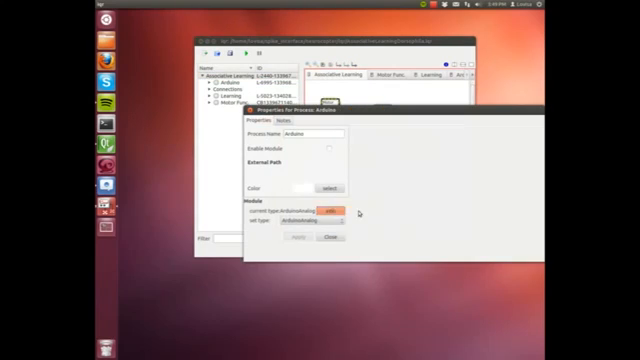
Review the process's properties and close the dialog, leaving its three-group diagram in view.
{"action": "left_click", "coordinate": [330, 212]}
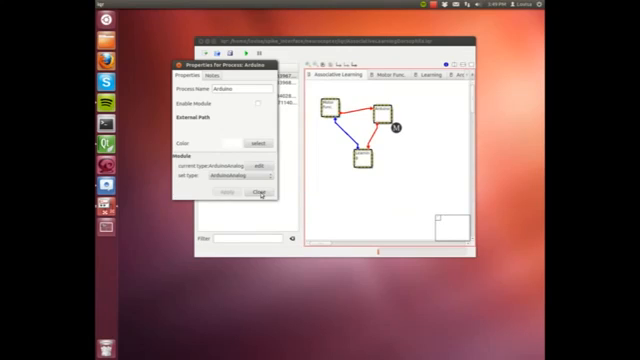
{"action": "left_click", "coordinate": [260, 192]}
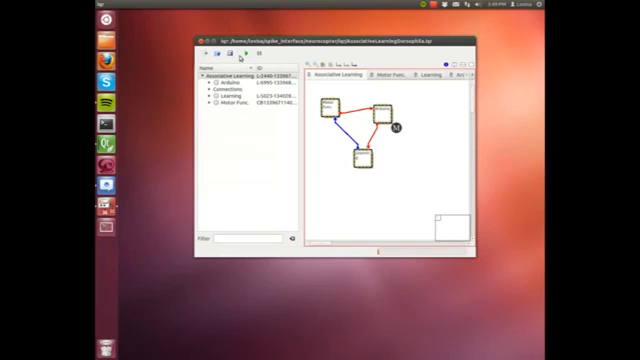